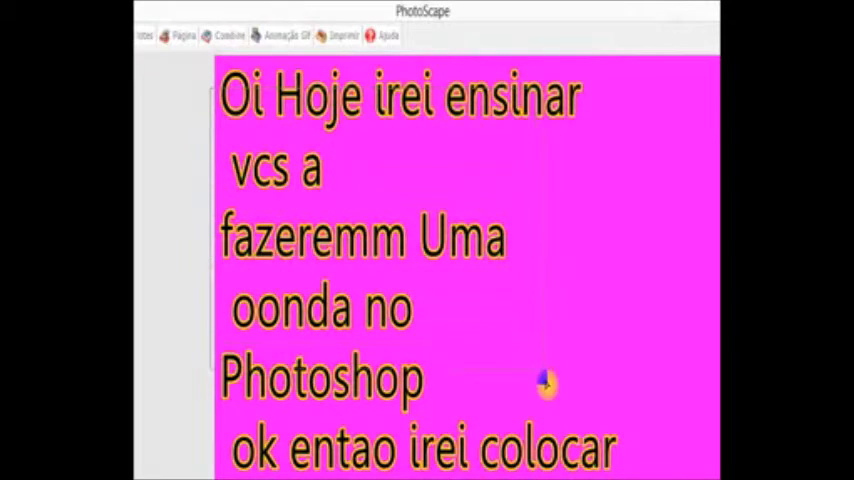
Leave the pink photo in PhotoScape and bring Photoshop CS6 up on screen
scroll(down, 3)
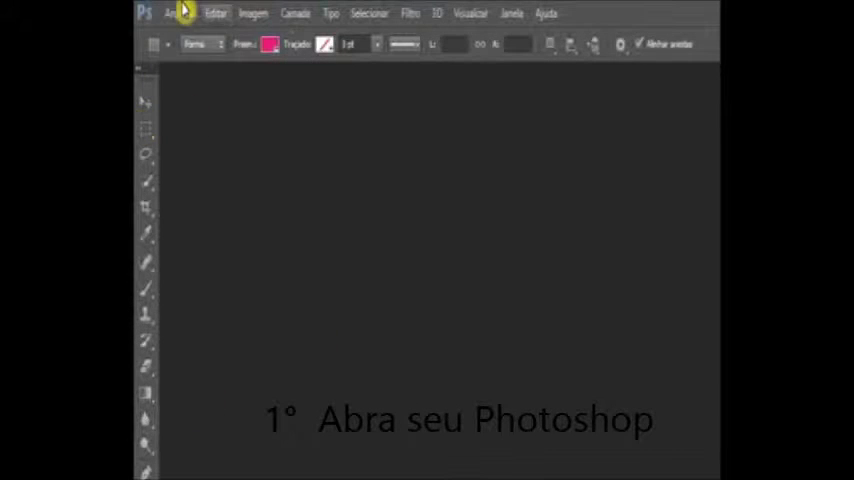
Create a new 600×350 px, 72-resolution document with a transparent background
click(178, 12)
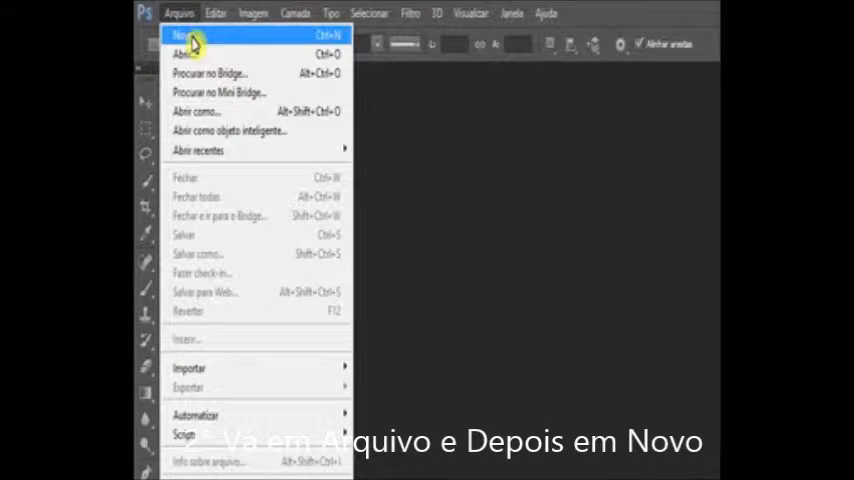
click(182, 36)
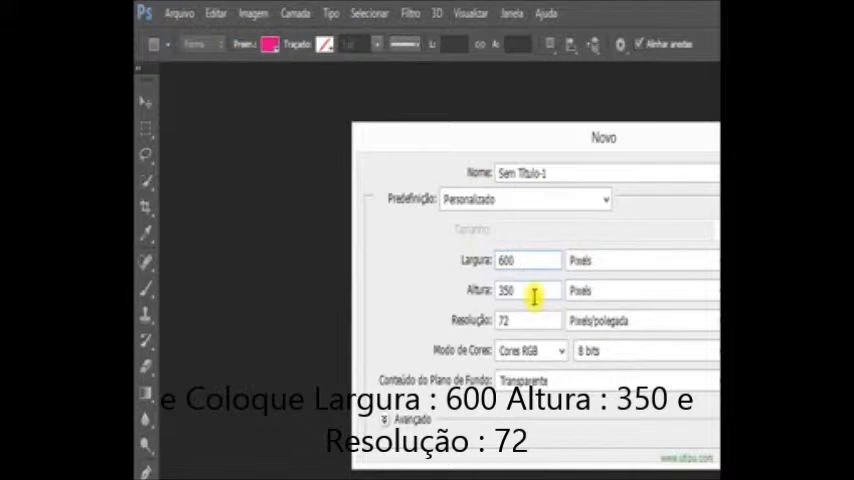
click(604, 380)
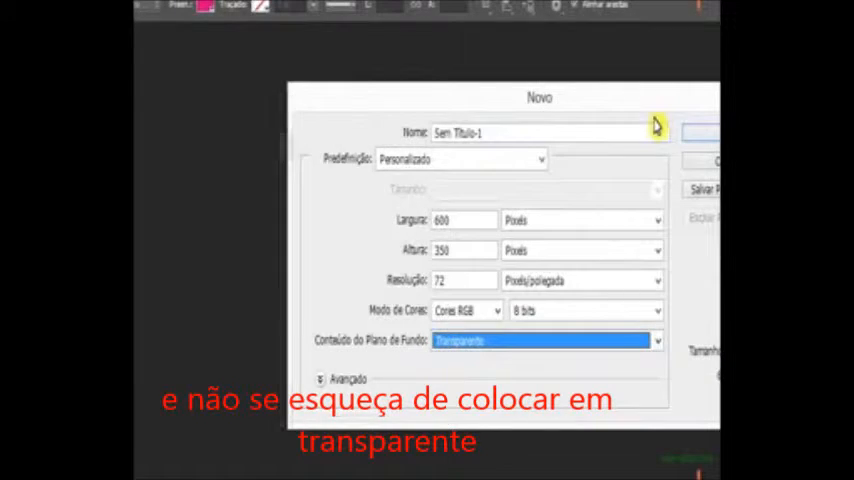
click(700, 132)
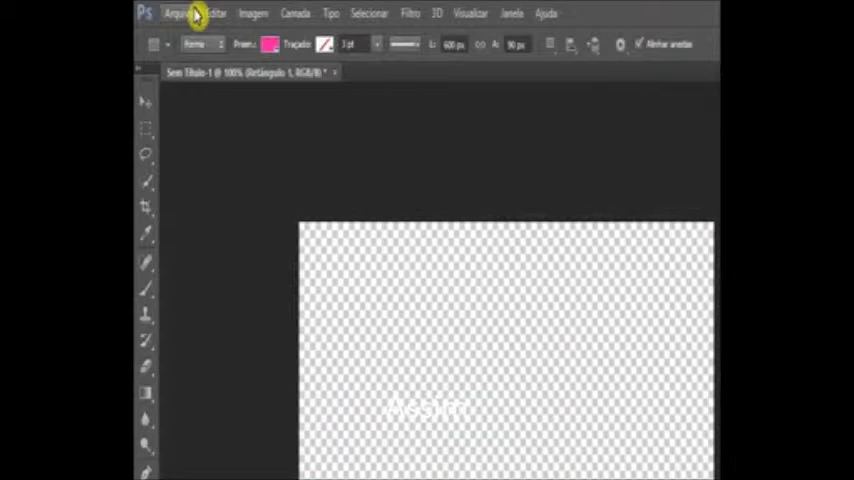
Bring up the Edit commands for the pink shape layer on the transparent canvas
click(216, 12)
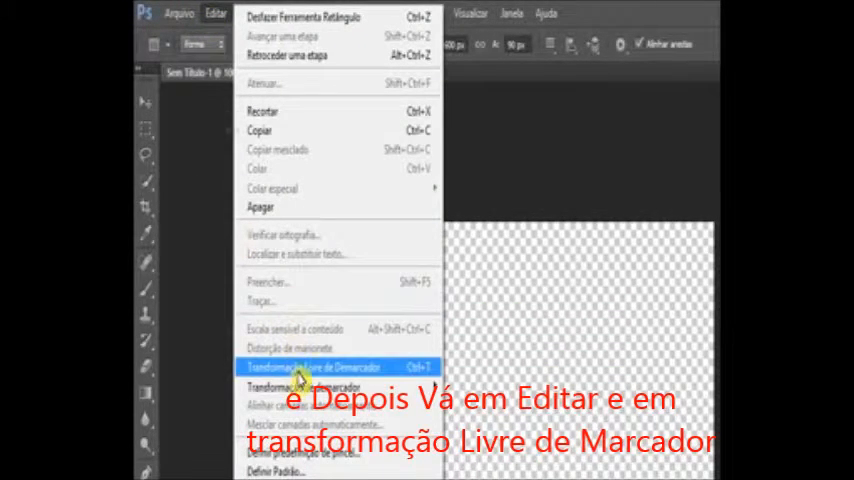
Free-transform the pink shape's path points into a curved wave
click(312, 366)
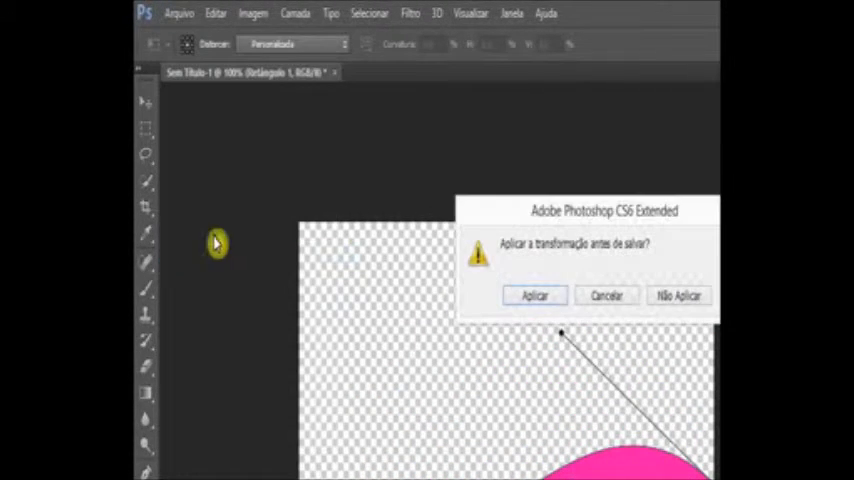
Apply the wave transformation and save the image as a PNG named 'onda'
click(534, 296)
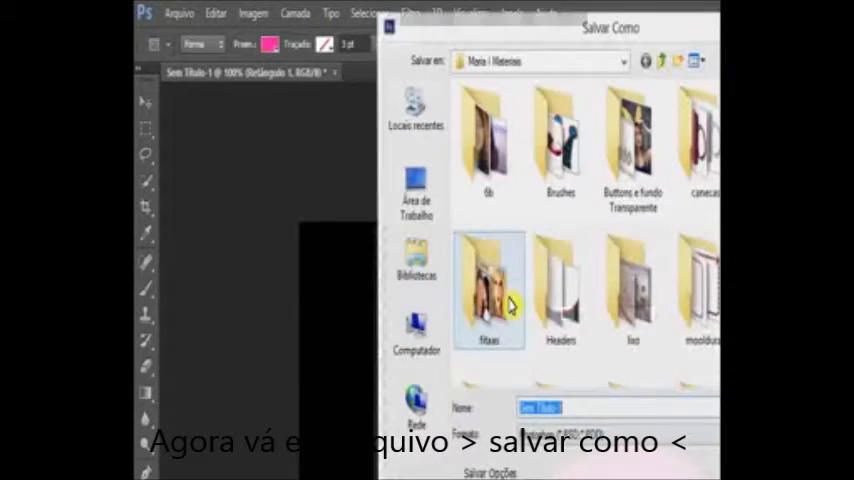
click(616, 336)
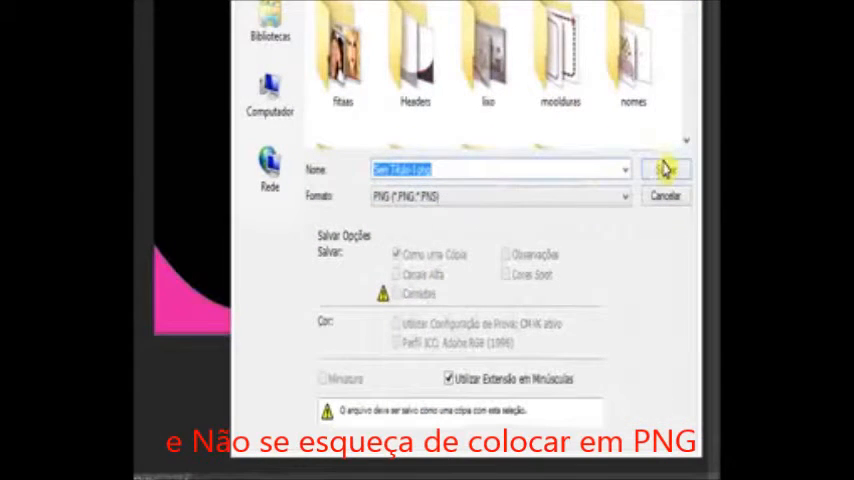
text(onda)
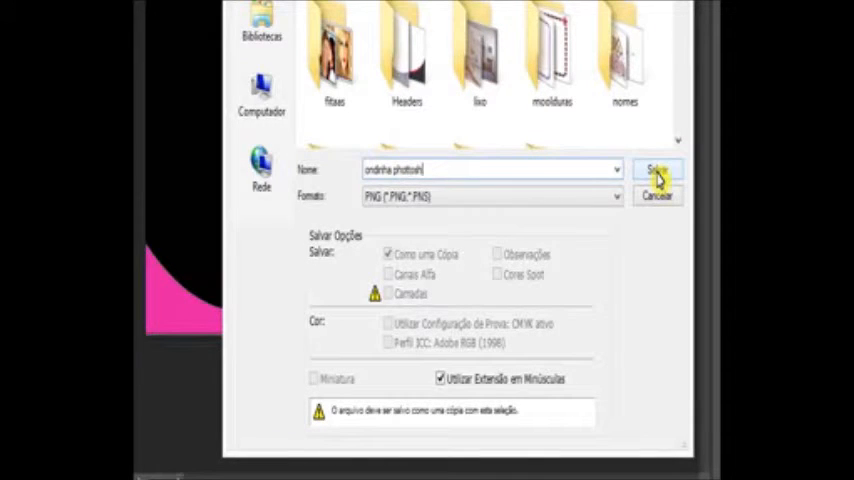
click(656, 168)
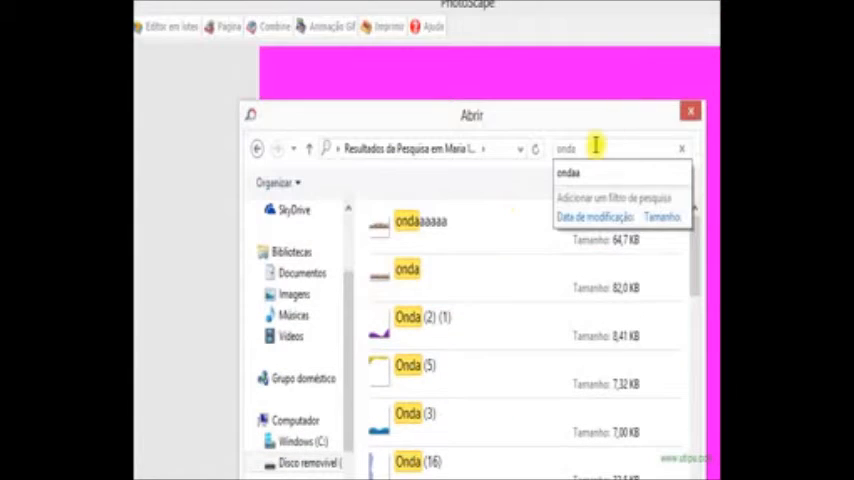
Search PhotoScape's Open dialog for 'onda' and load the wave PNG onto the pink photo
key(Backspace)
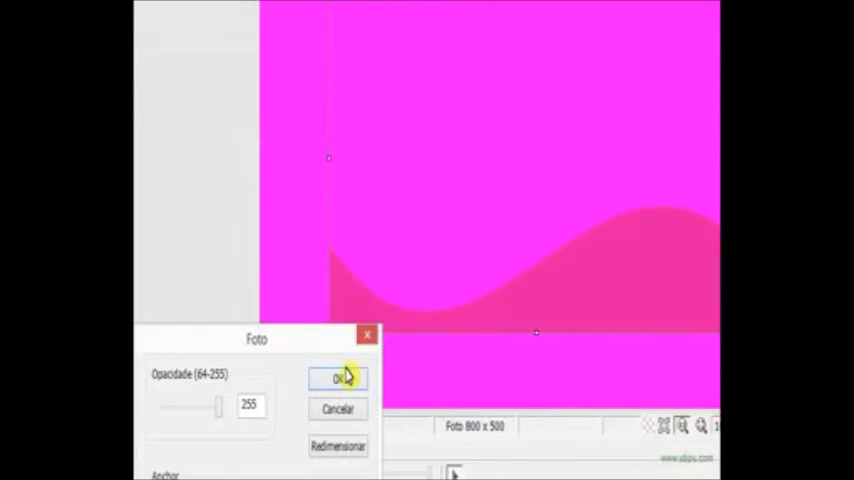
Confirm the wave layer at opacity 255 along the bottom of the pink photo
click(338, 380)
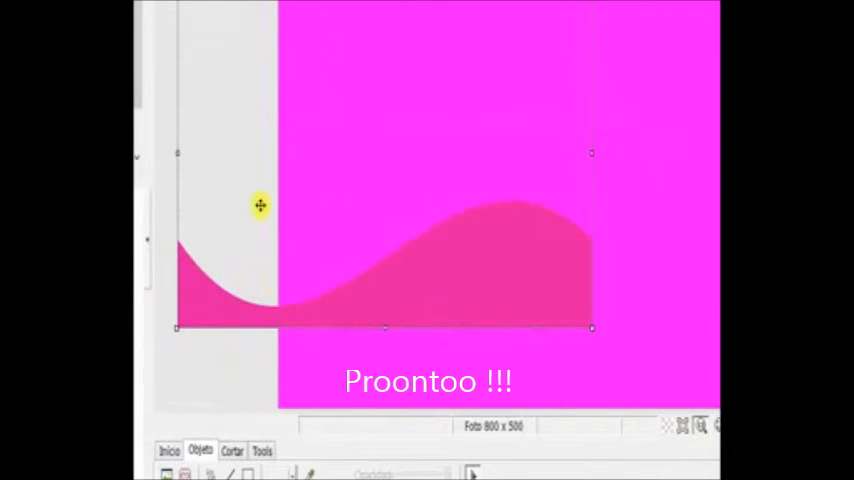